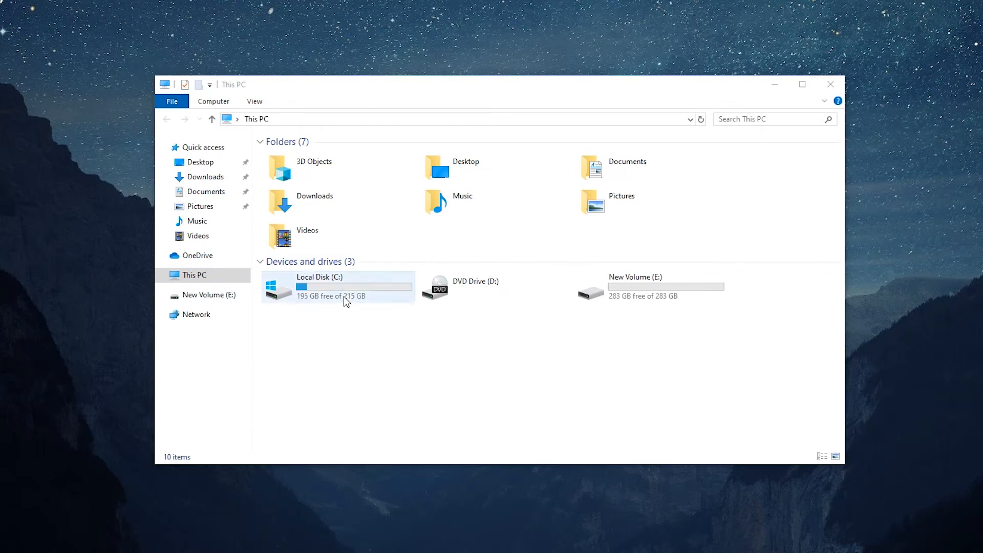
- Check Local Disk C:'s free space and open Disk Management in Computer Management
click(338, 287)
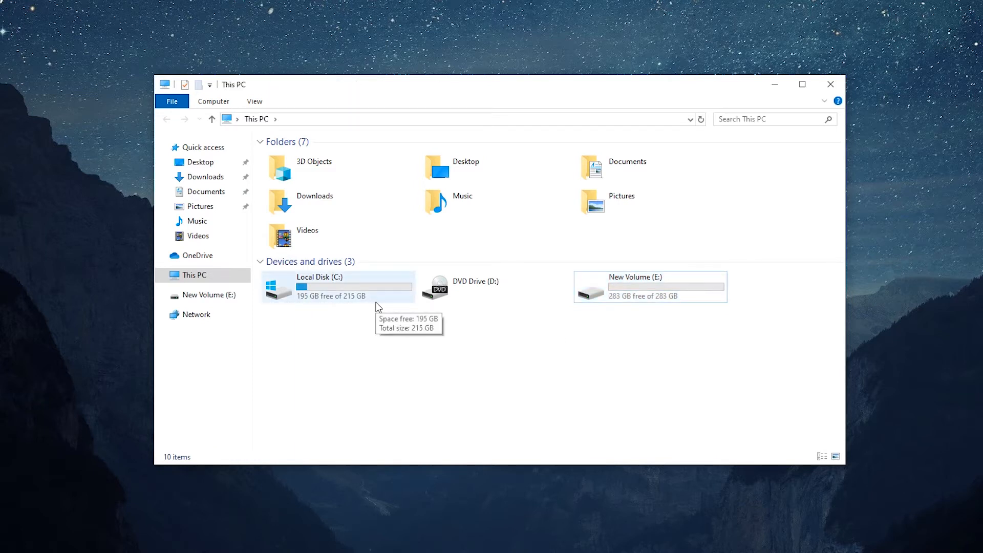
mouse_move(547, 353)
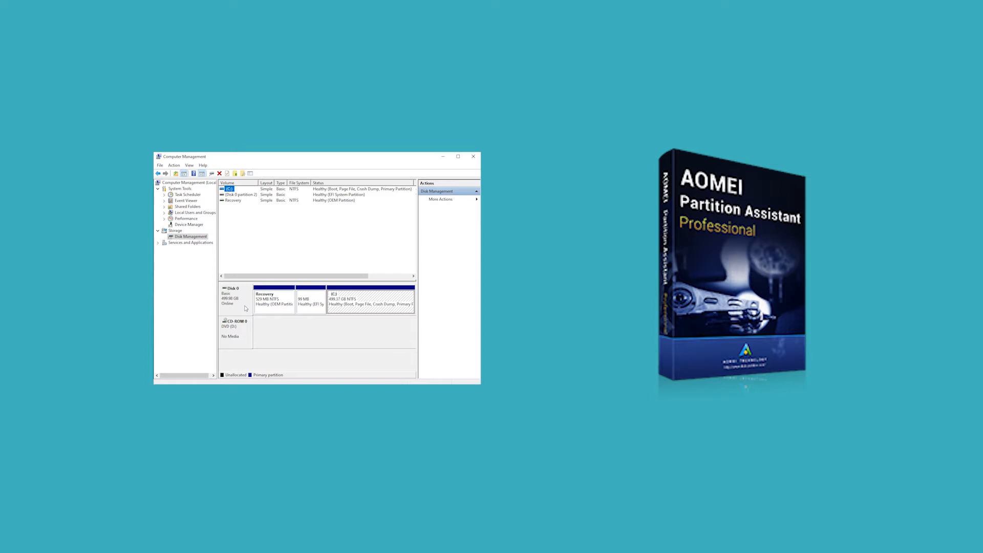
right_click(11, 15)
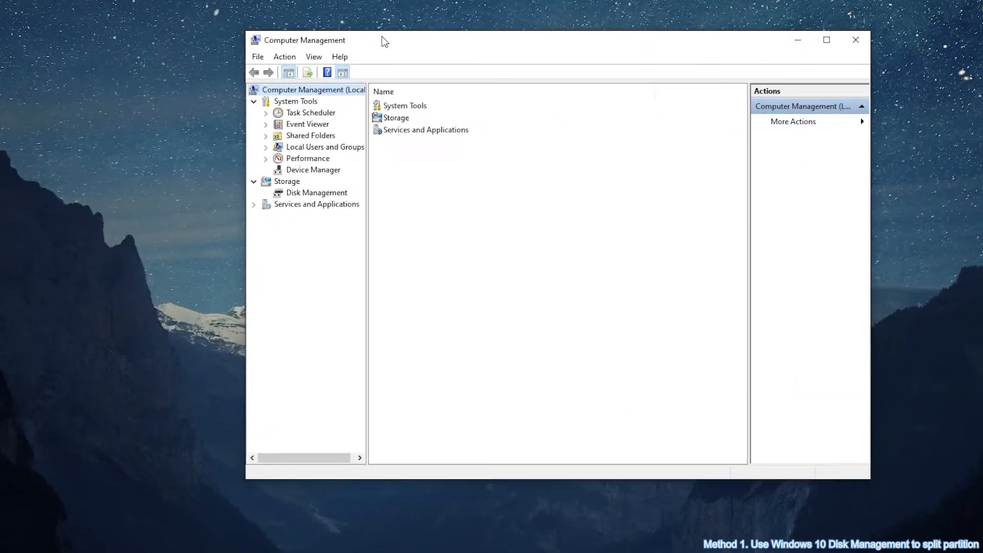
click(275, 196)
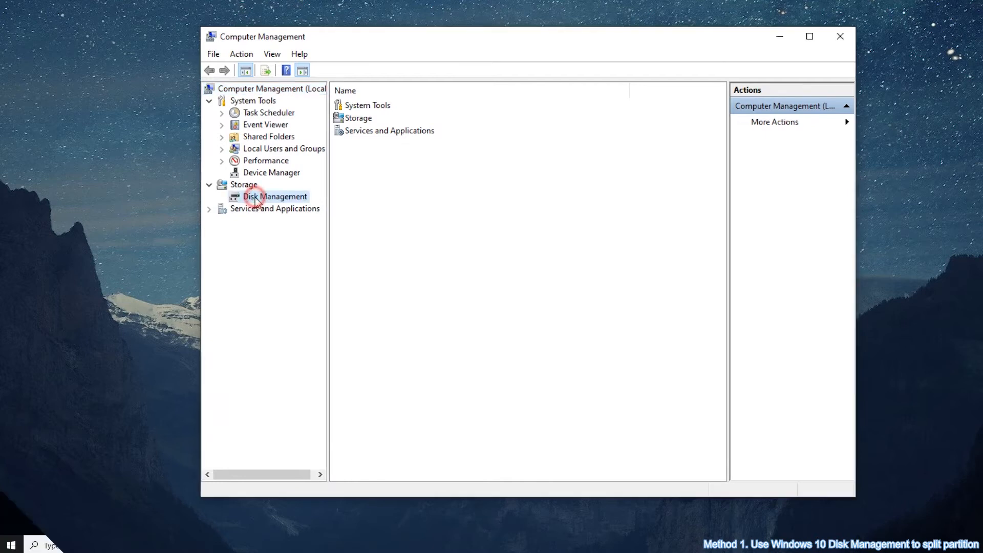
- Launch Disk Management via the Run command diskmgmt.msc
key(Win+r)
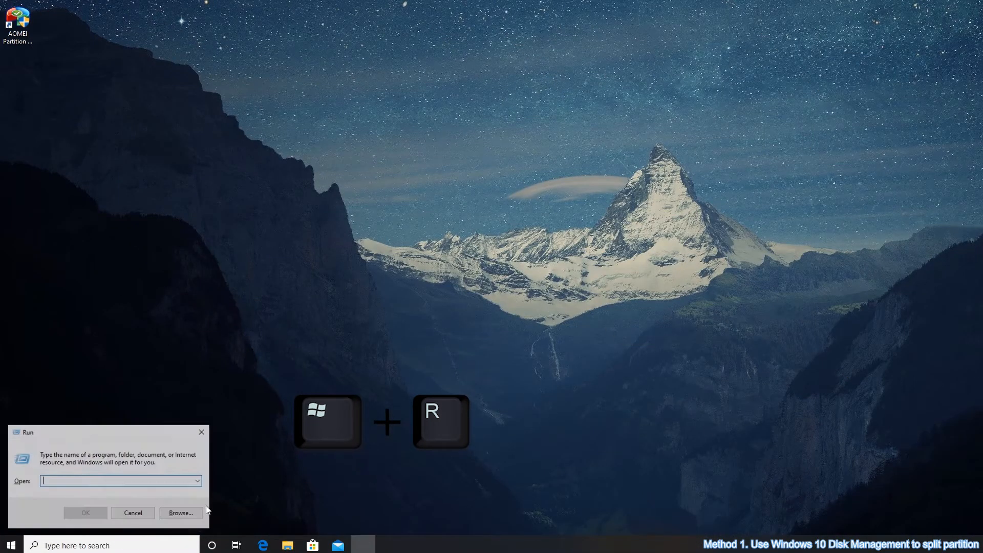
text(diskmgmt.msc)
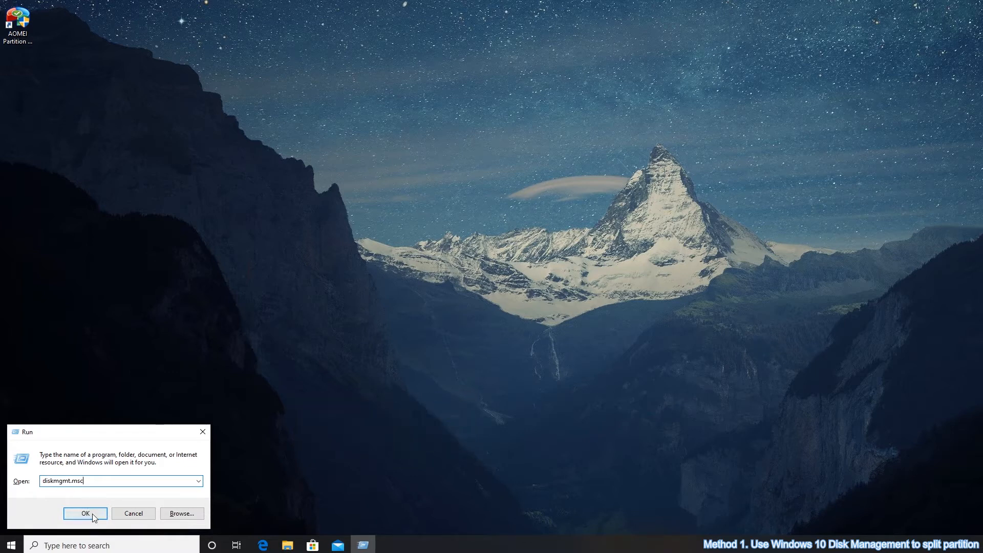
click(84, 513)
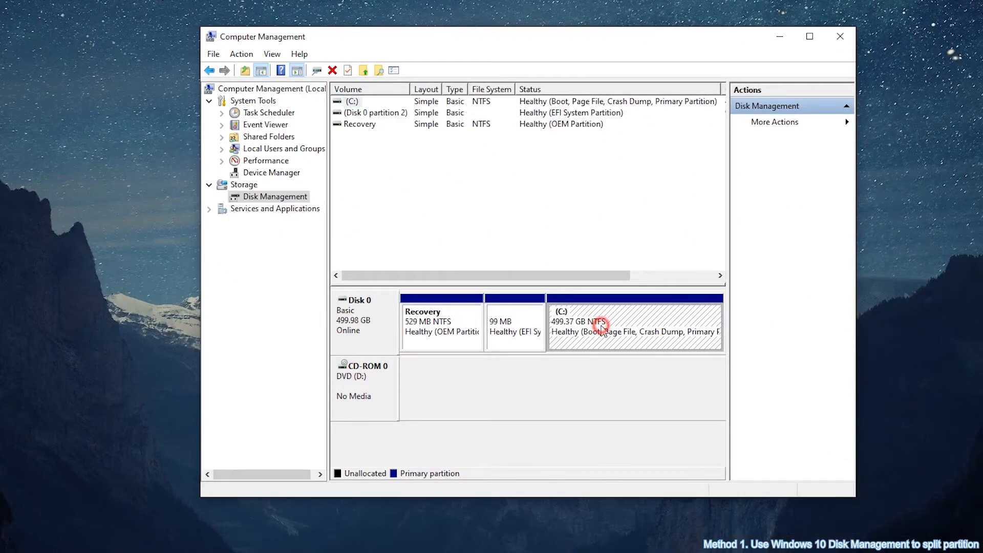
- Shrink the C: volume by 290985 MB, leaving 284.17 GB unallocated
right_click(603, 326)
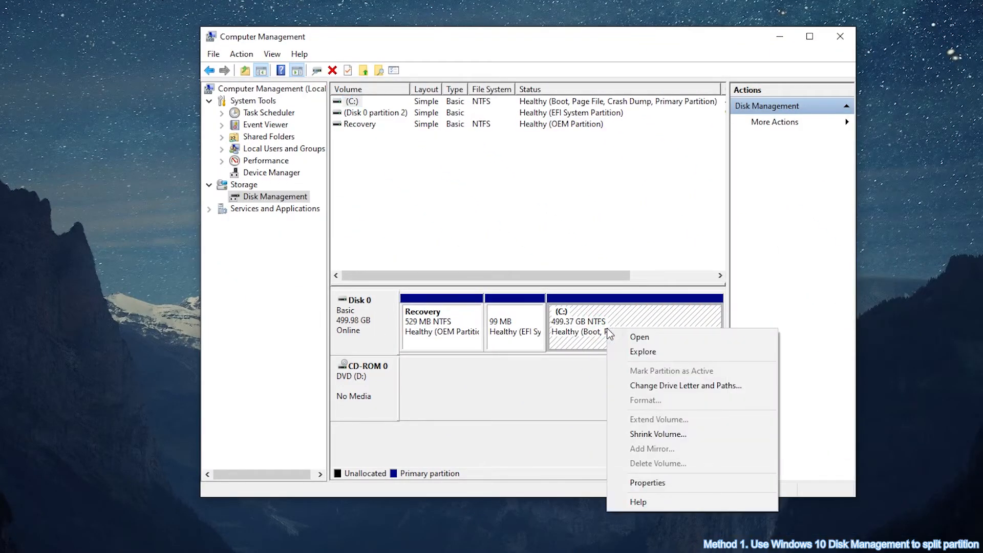
mouse_move(658, 434)
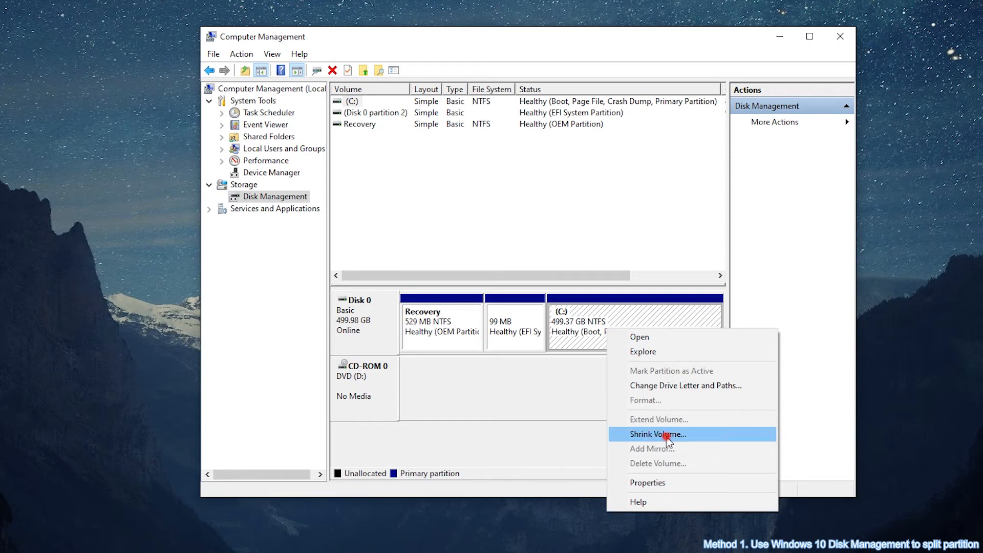
click(658, 433)
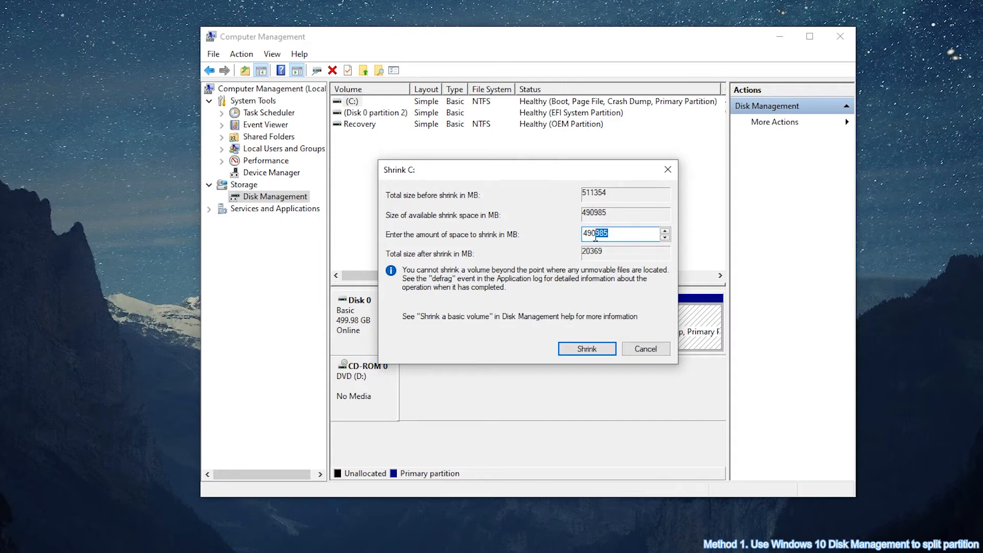
text(290985)
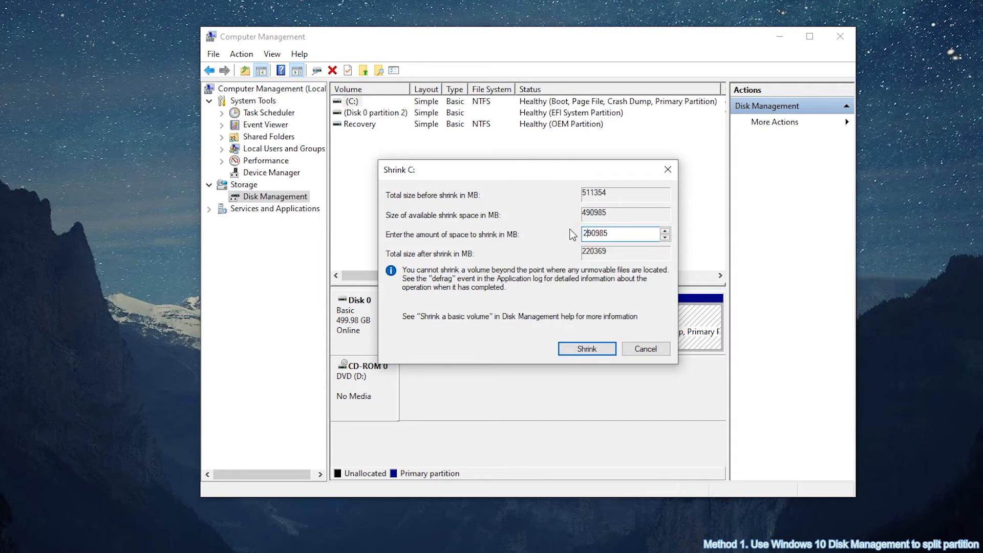
click(587, 349)
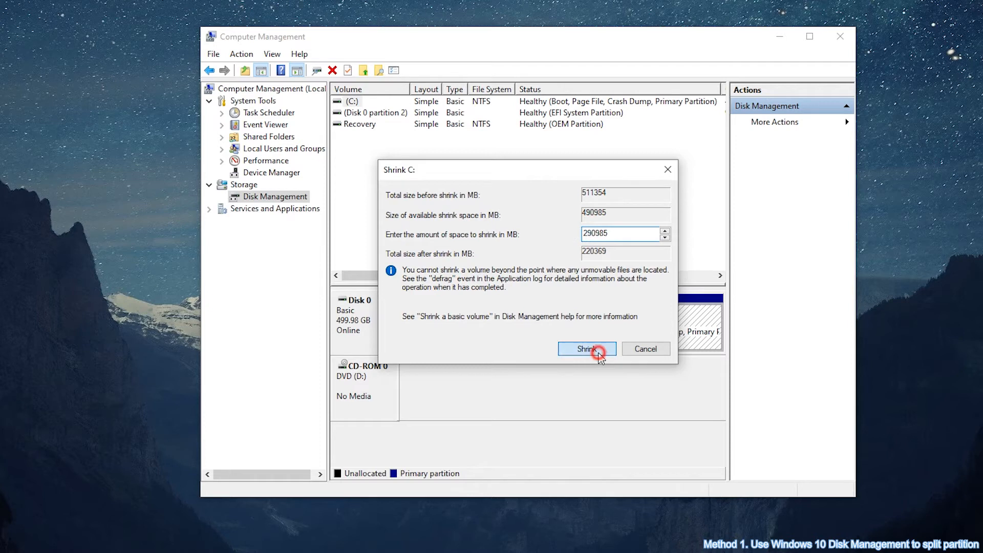
click(586, 349)
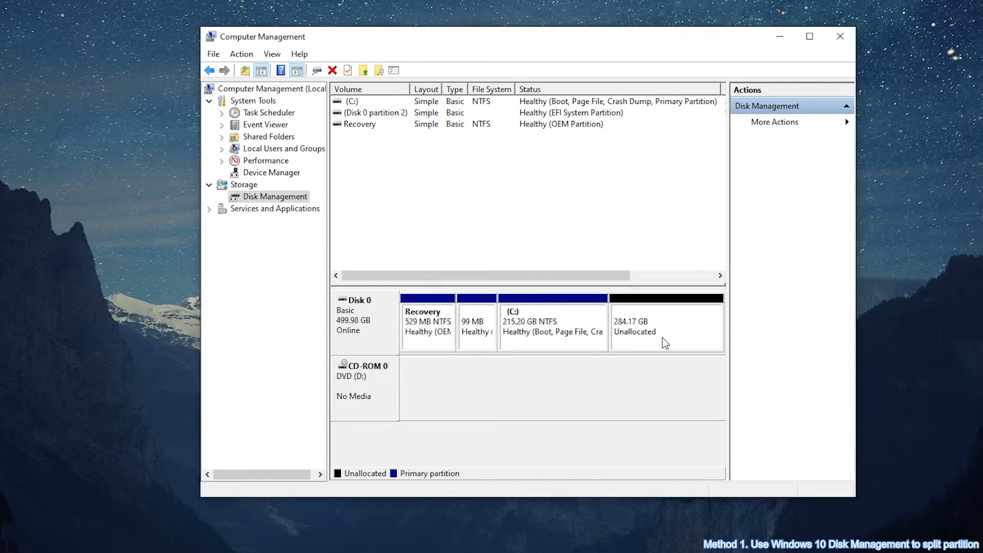
- Create a 290984 MB simple volume on unallocated space as E:, NTFS quick format
right_click(646, 323)
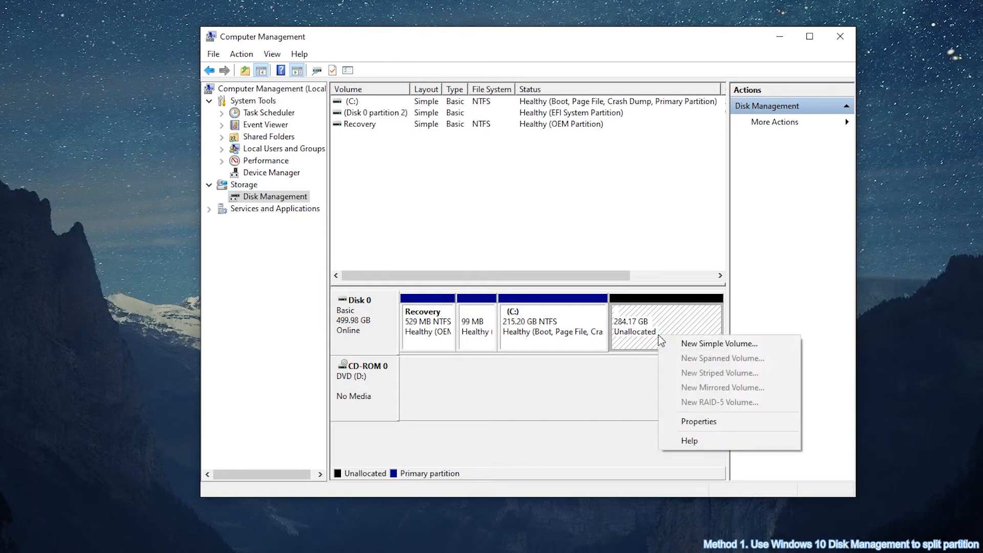
click(719, 344)
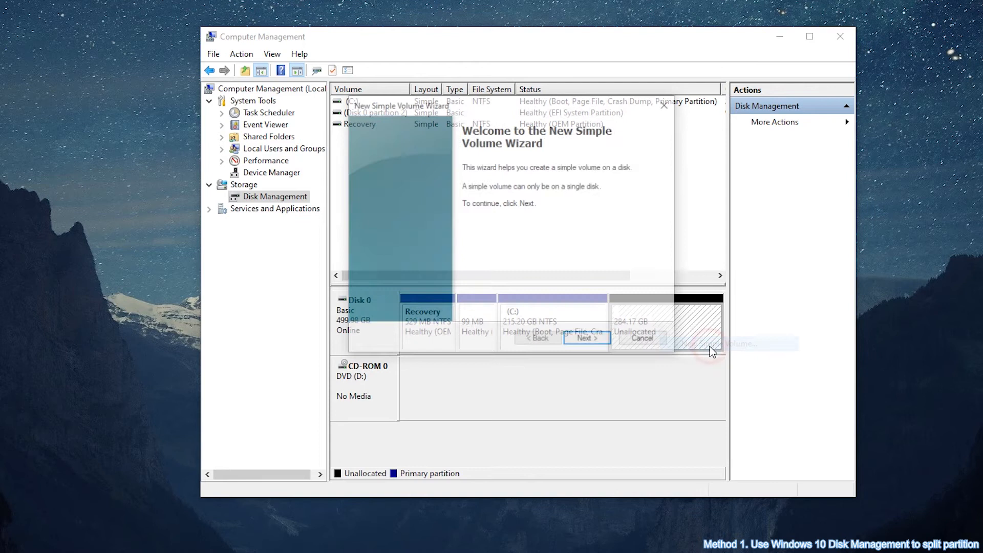
click(587, 339)
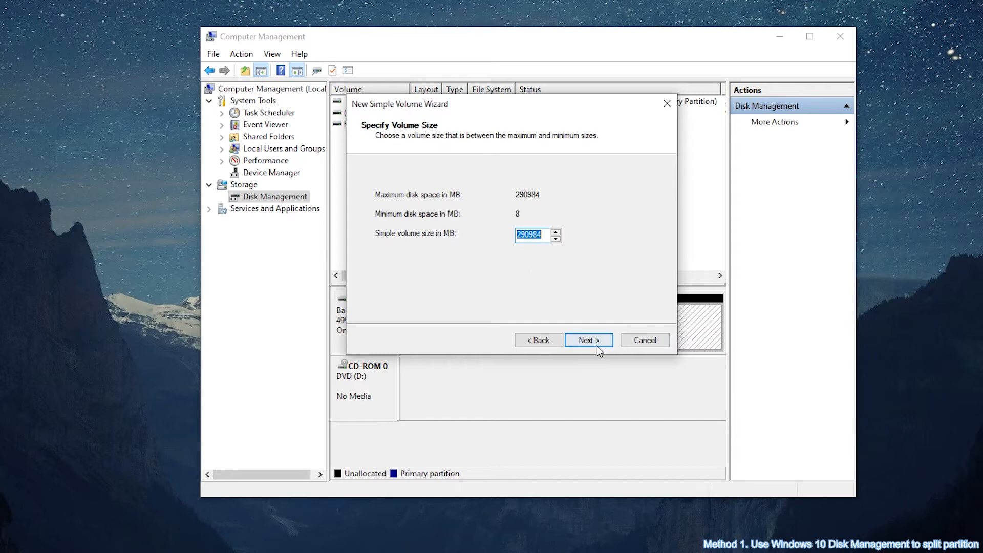
click(588, 340)
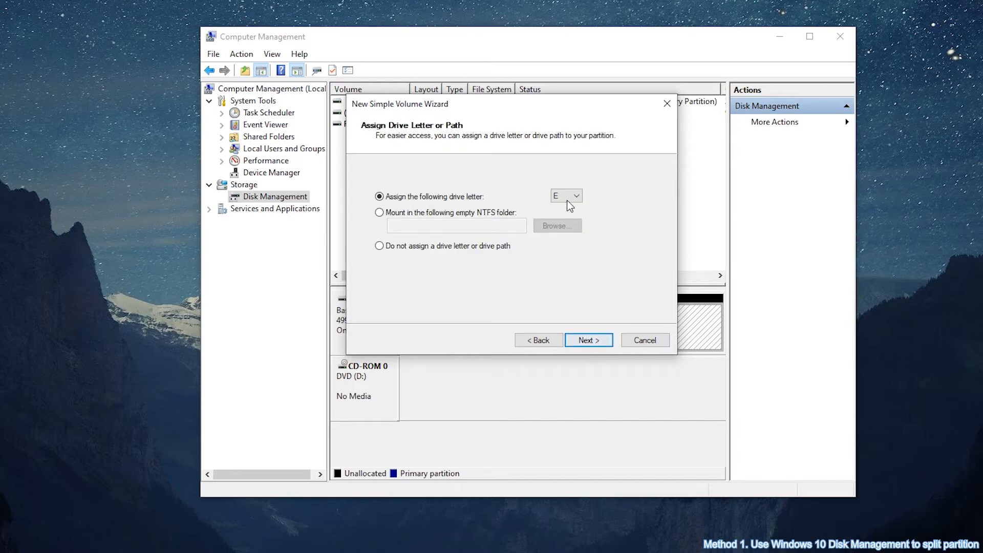
click(574, 196)
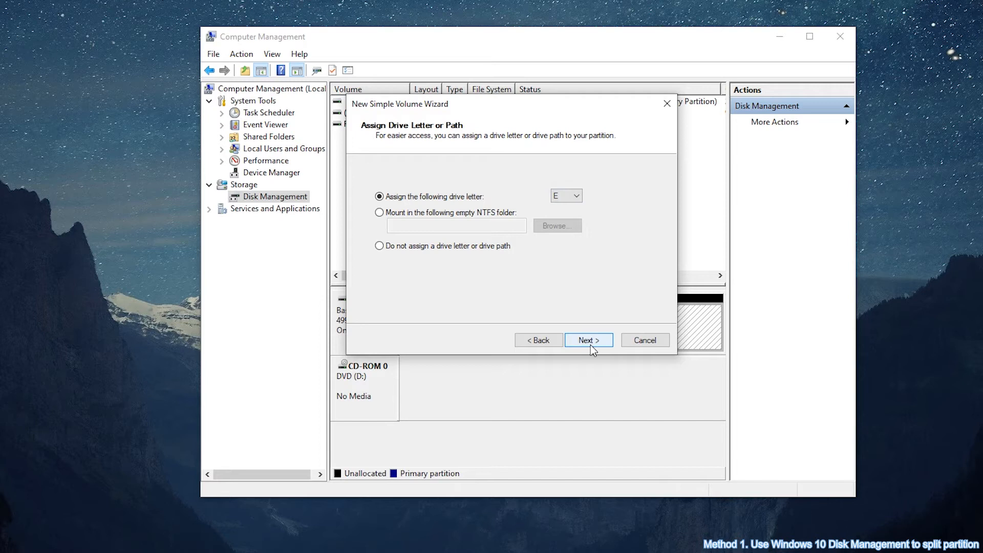
click(587, 341)
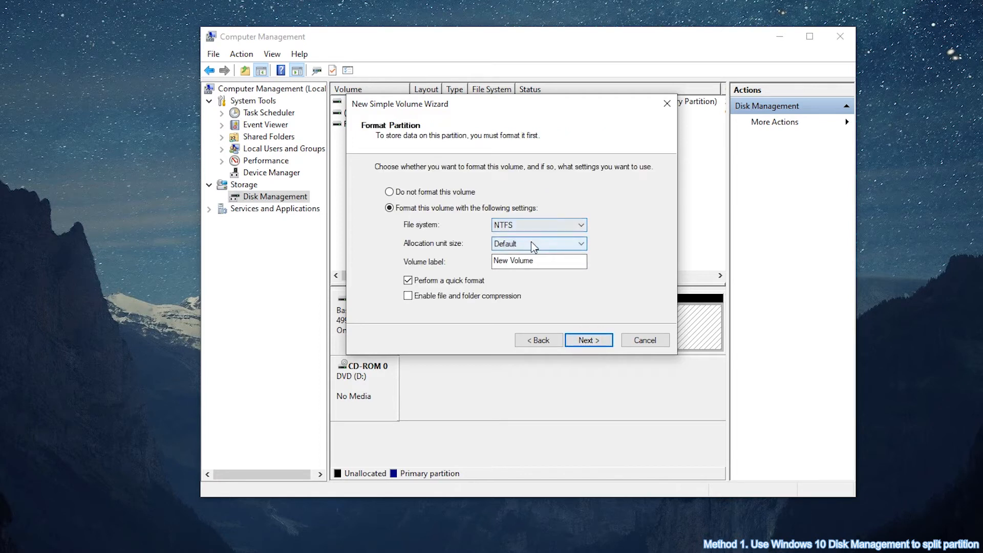
click(553, 224)
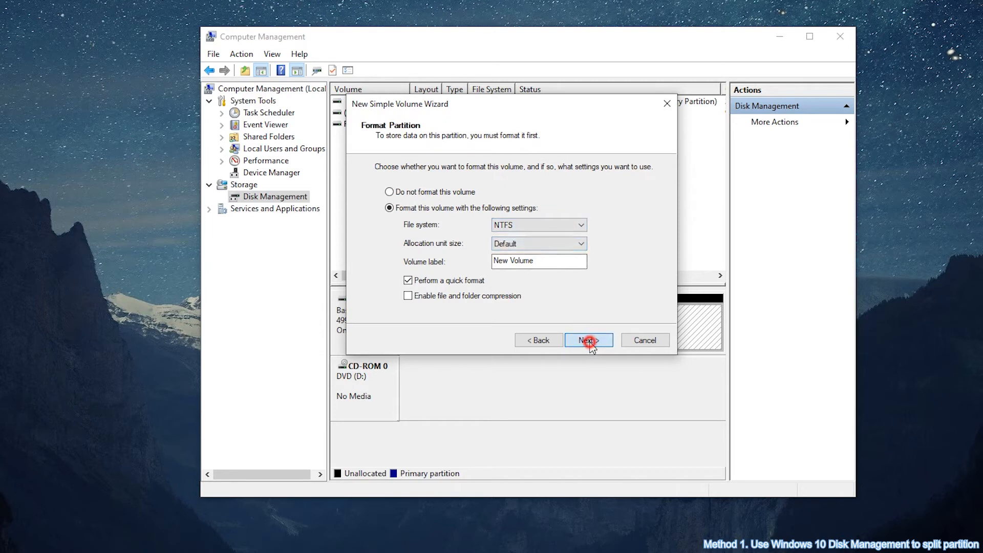
click(587, 340)
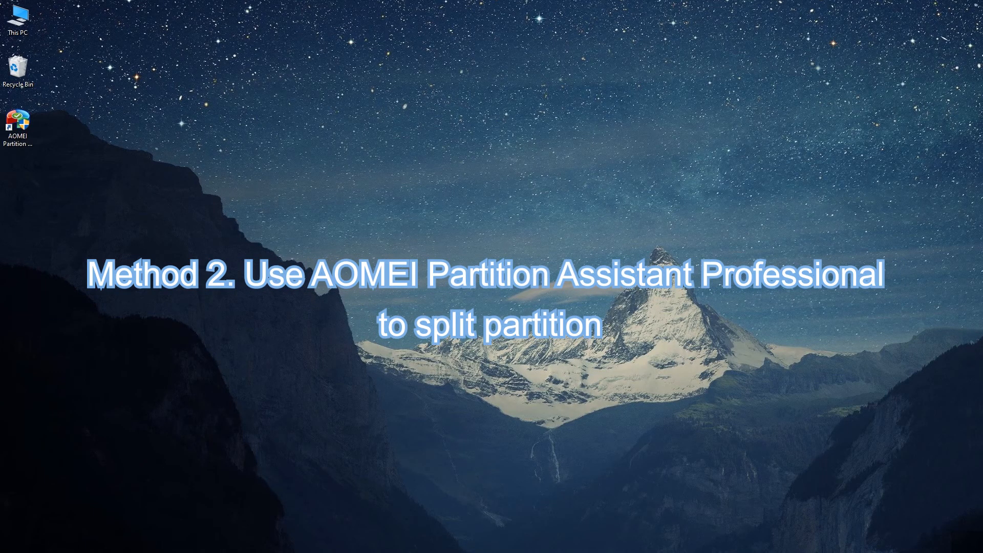
- Launch AOMEI Partition Assistant from the desktop and approve the UAC prompt
double_click(19, 123)
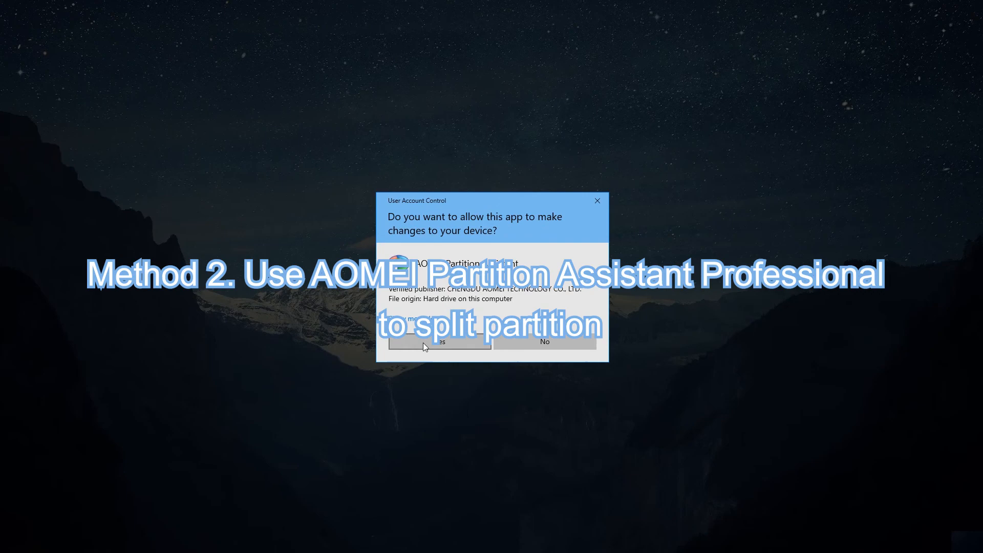
click(439, 342)
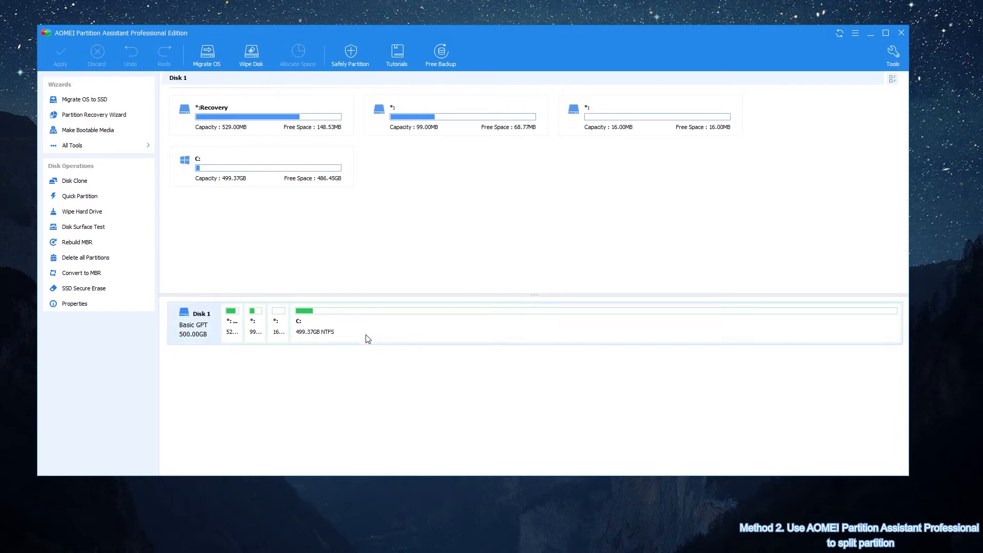
- Split the 499.37GB C: into 256.14GB C: and a new 243.23GB E:
click(389, 337)
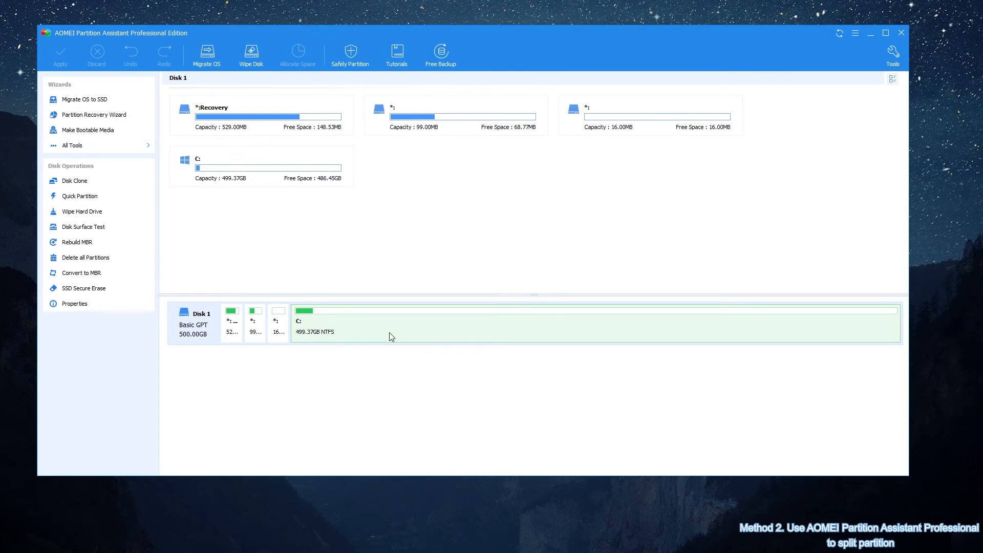
right_click(390, 337)
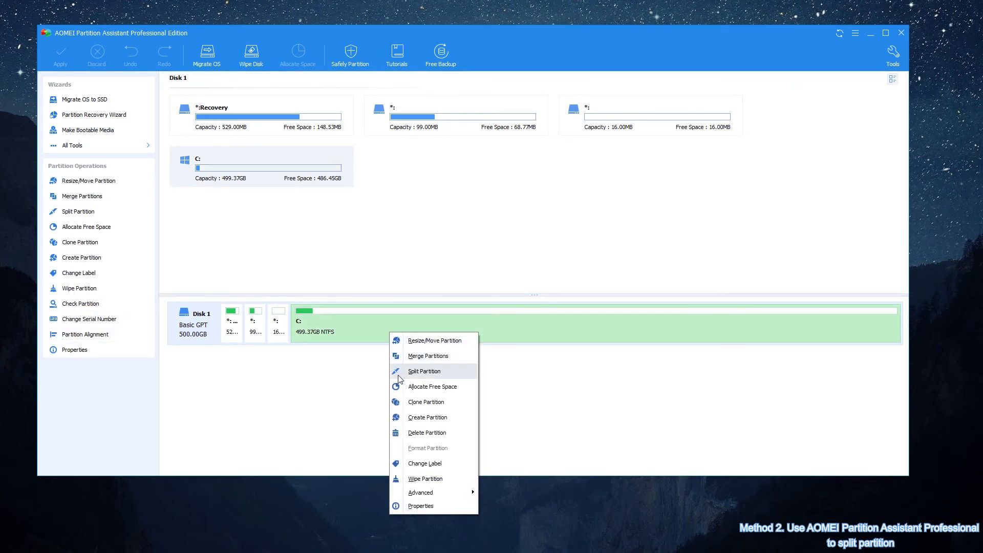
mouse_move(453, 377)
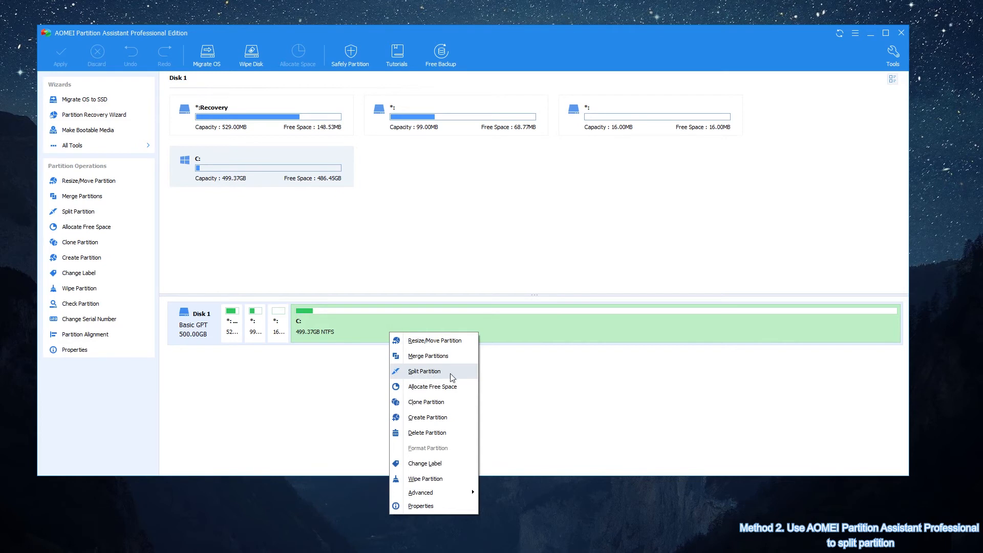
click(425, 371)
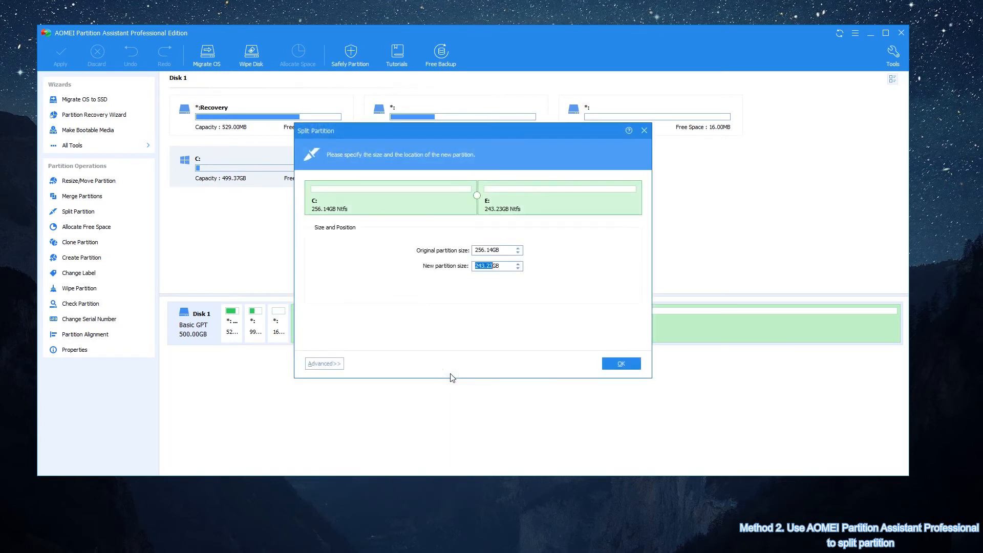
mouse_move(500, 288)
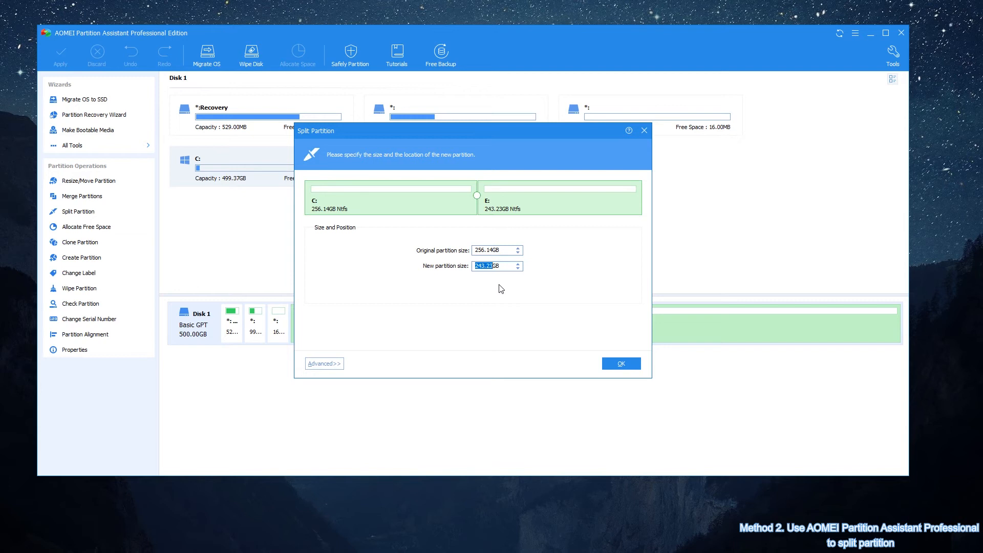
mouse_move(522, 289)
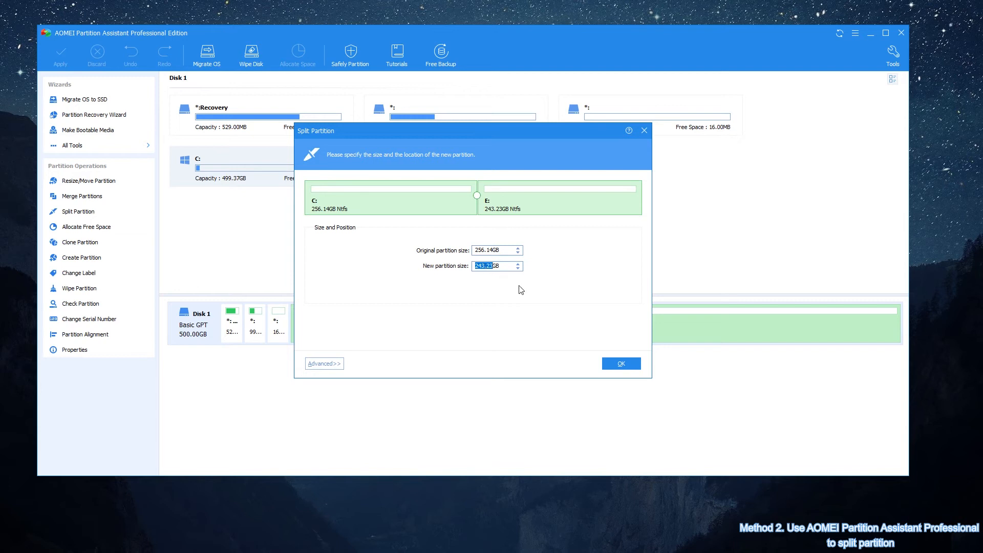
click(620, 363)
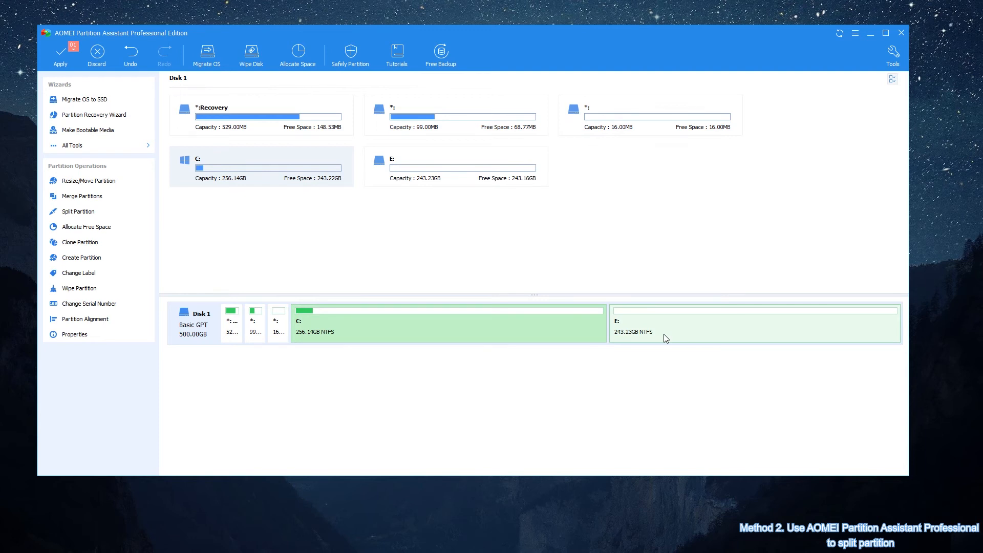
- Apply the pending C: split, choosing to run it in Windows PE mode
click(61, 55)
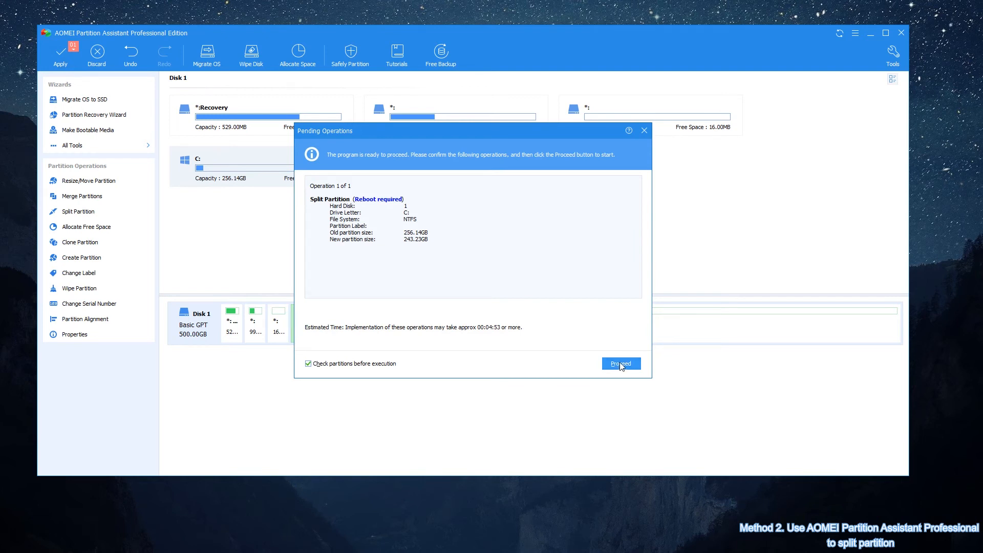
click(621, 364)
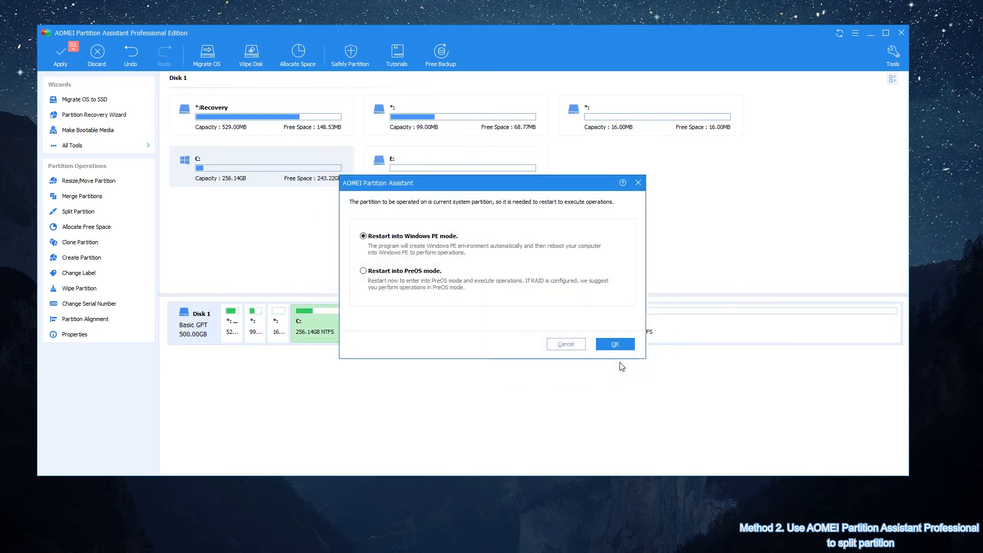
click(614, 343)
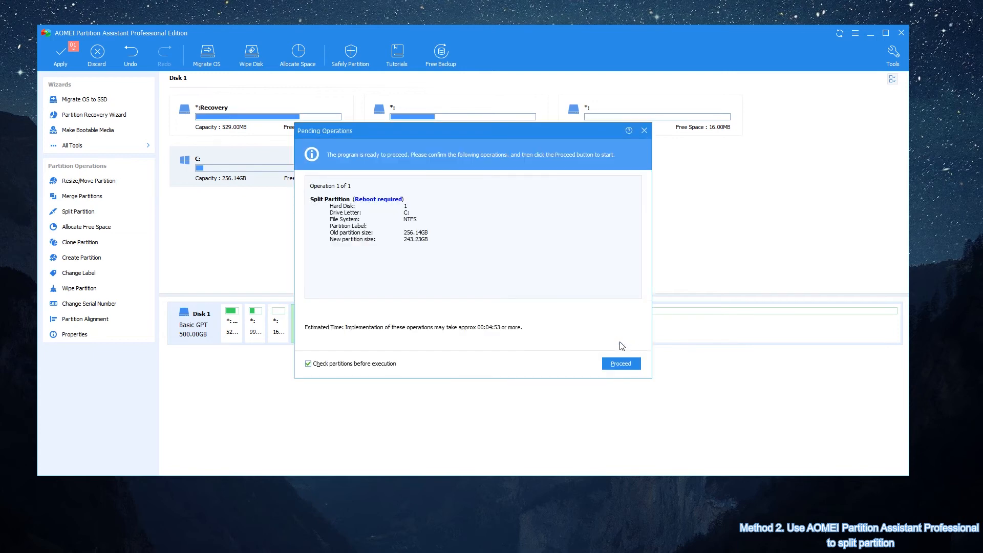
click(620, 363)
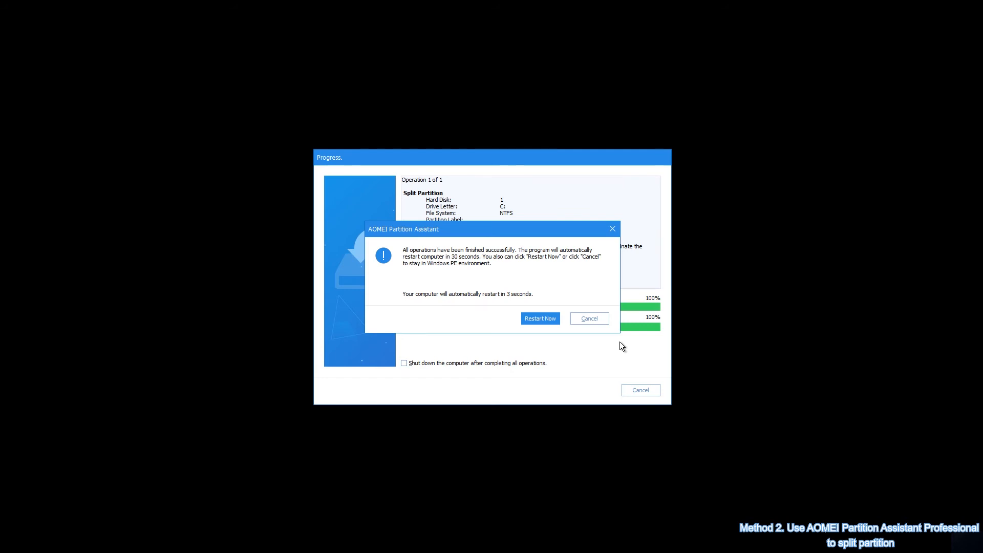
- Restart the computer, then reopen AOMEI Partition Assistant from the desktop shortcut
click(540, 318)
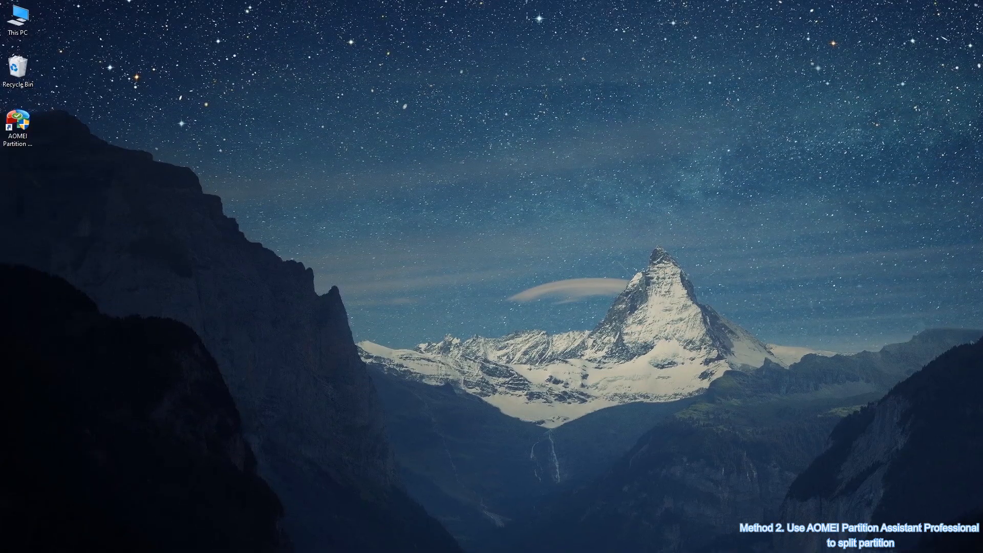
double_click(17, 119)
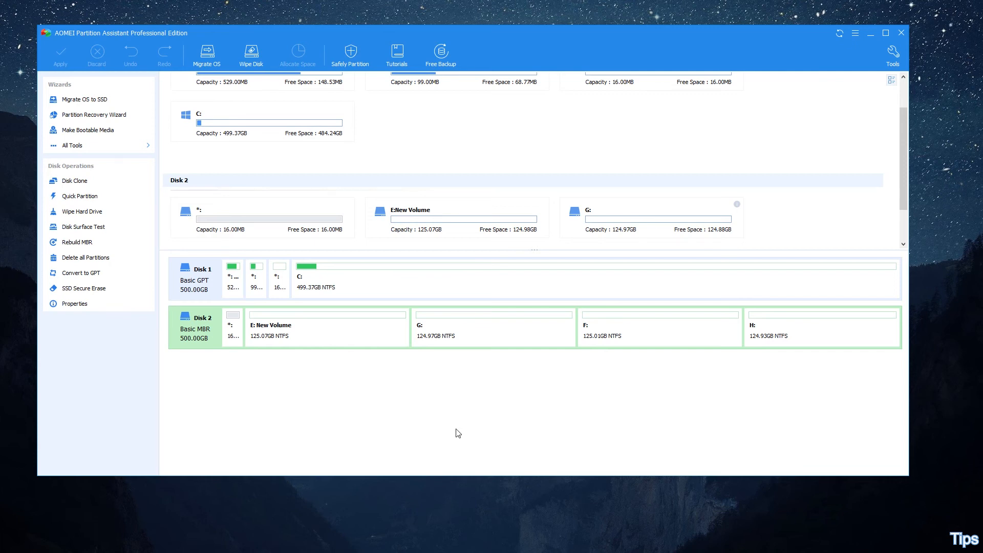
mouse_move(290, 402)
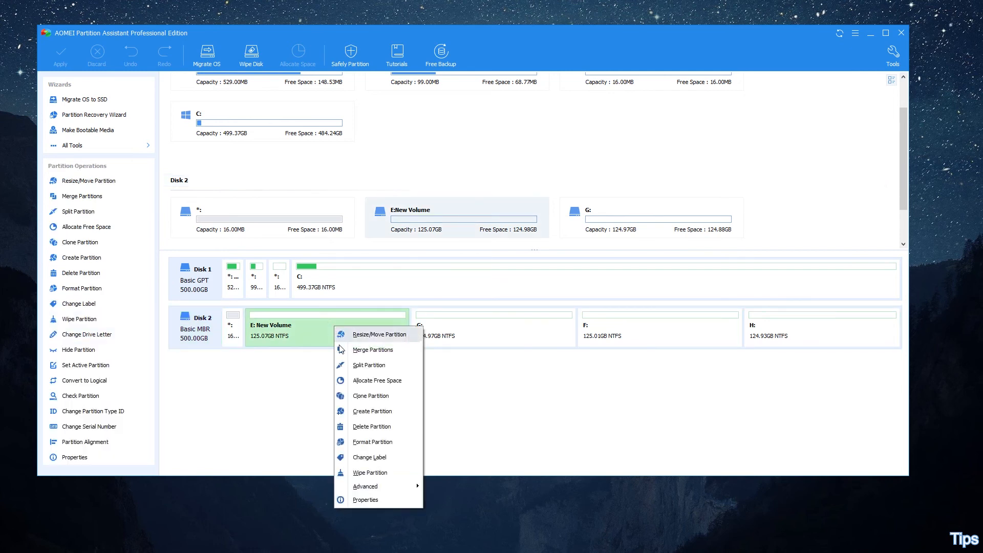
mouse_move(372, 349)
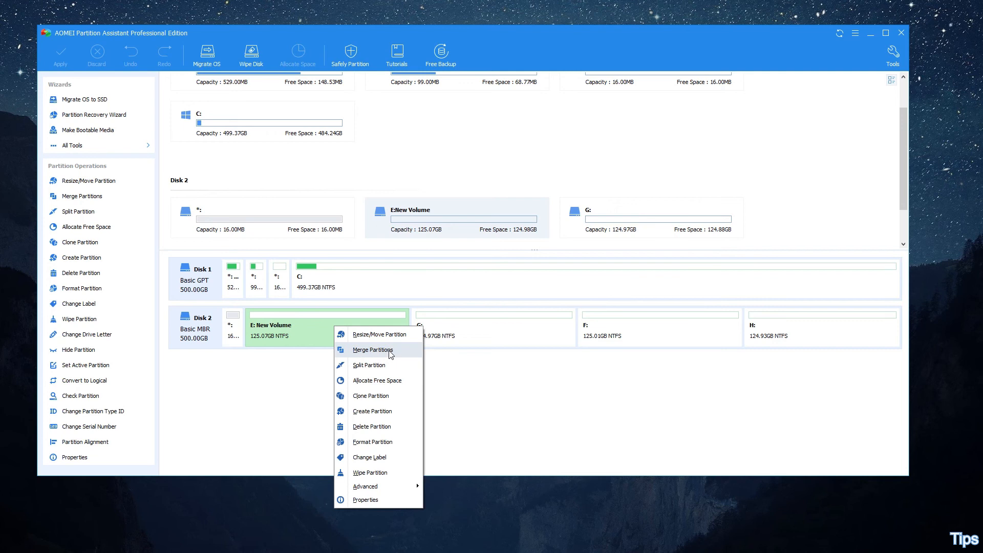
click(372, 349)
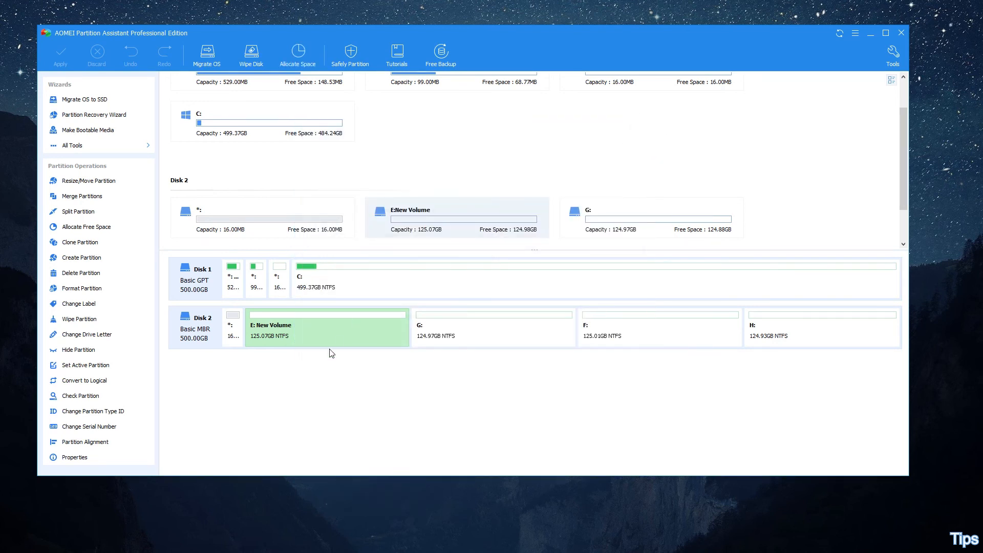
right_click(327, 328)
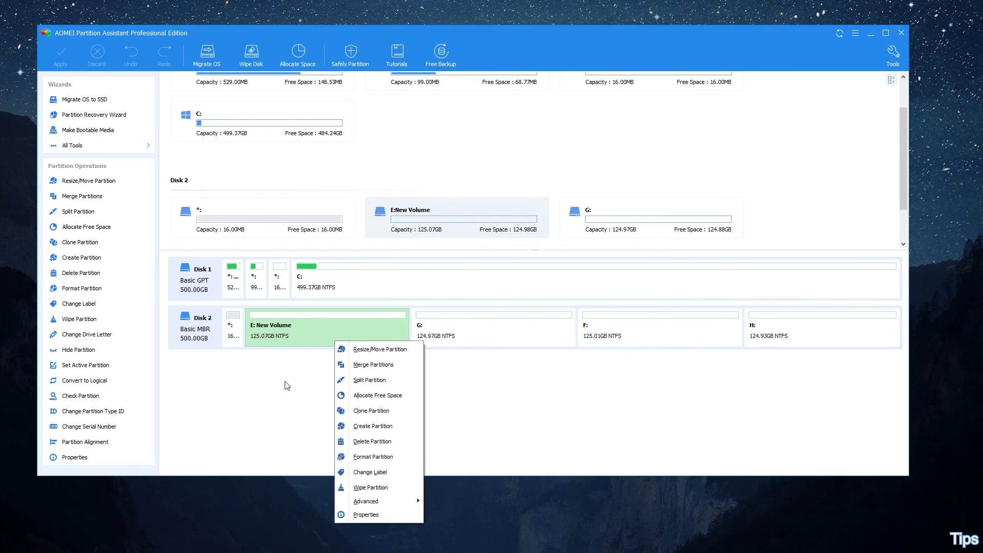
click(288, 385)
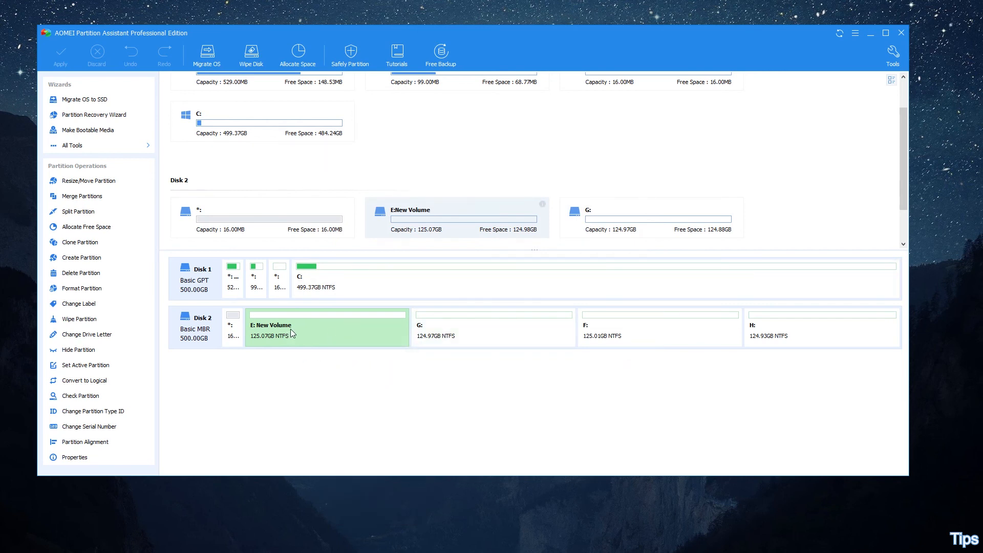
- Open Allocate Free Space for E: New Volume, proposing space moved to F:
right_click(291, 332)
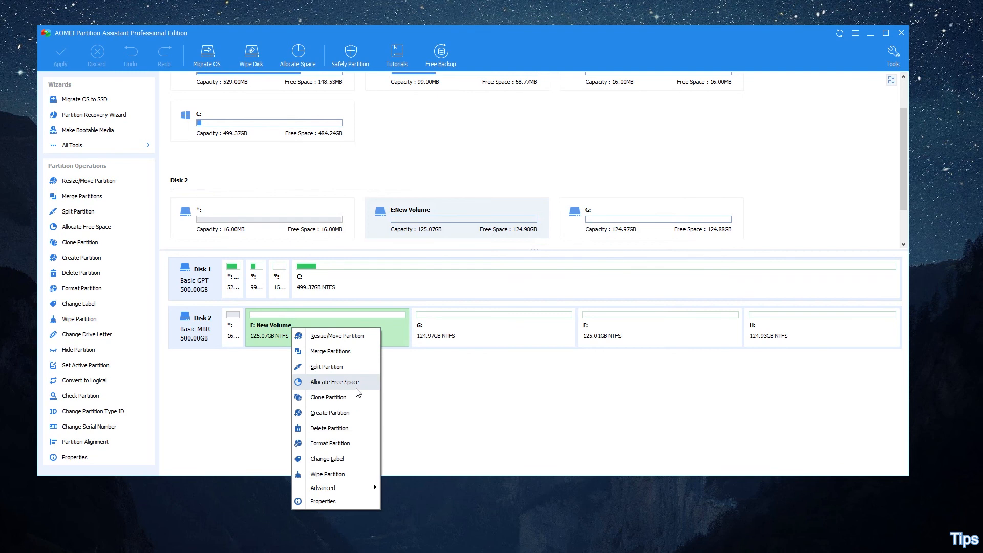
click(334, 382)
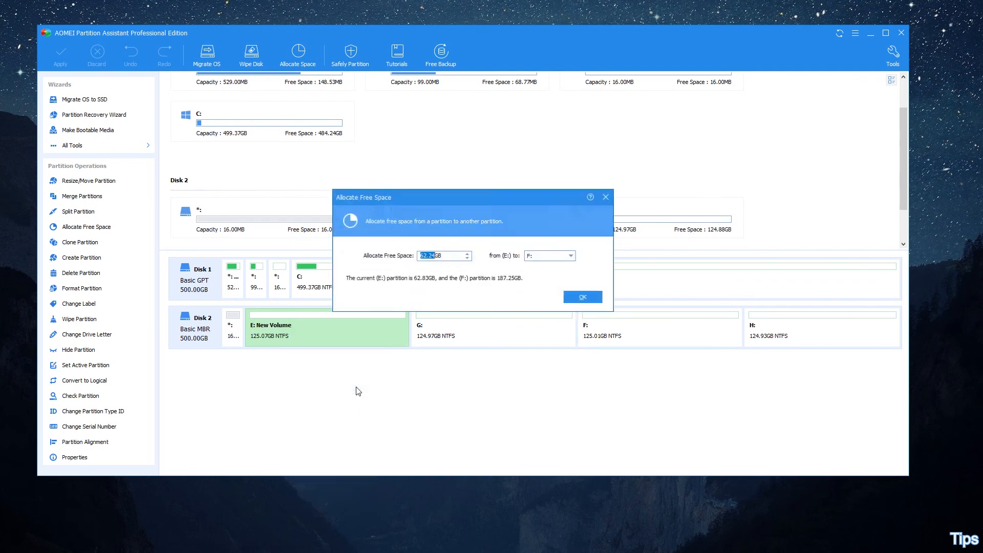
mouse_move(538, 277)
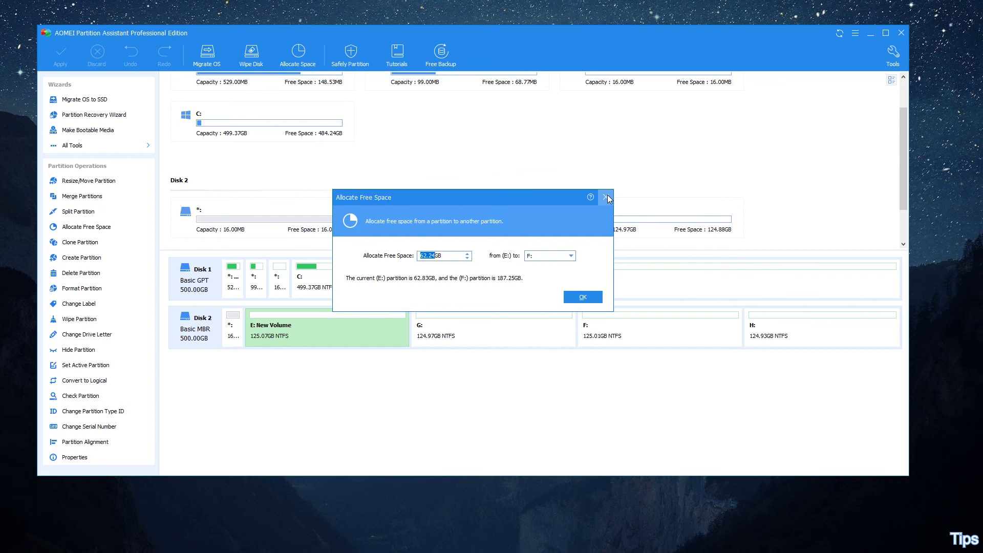
mouse_move(606, 198)
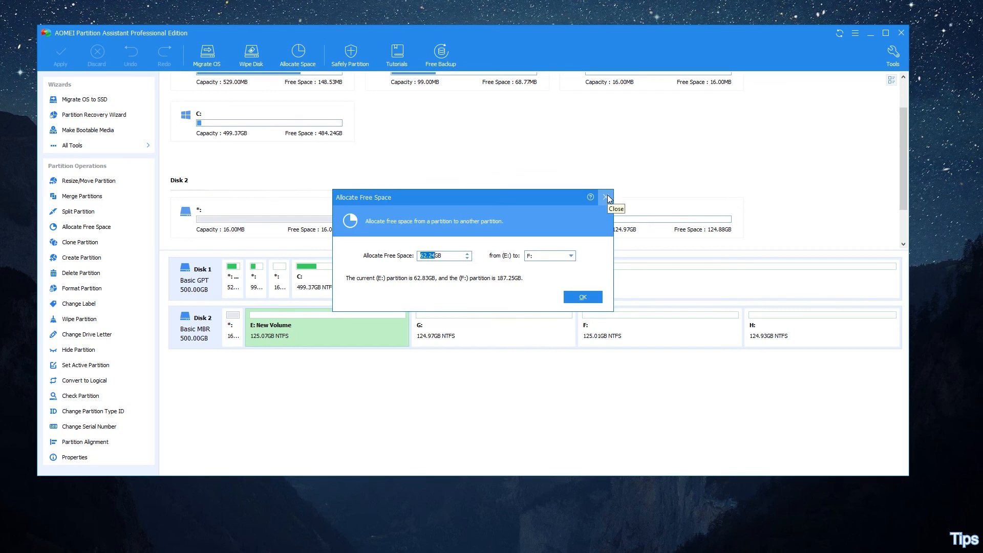
- Open Create Partition on E: New Volume, proposing a new 62.49 GB I: partition
right_click(326, 330)
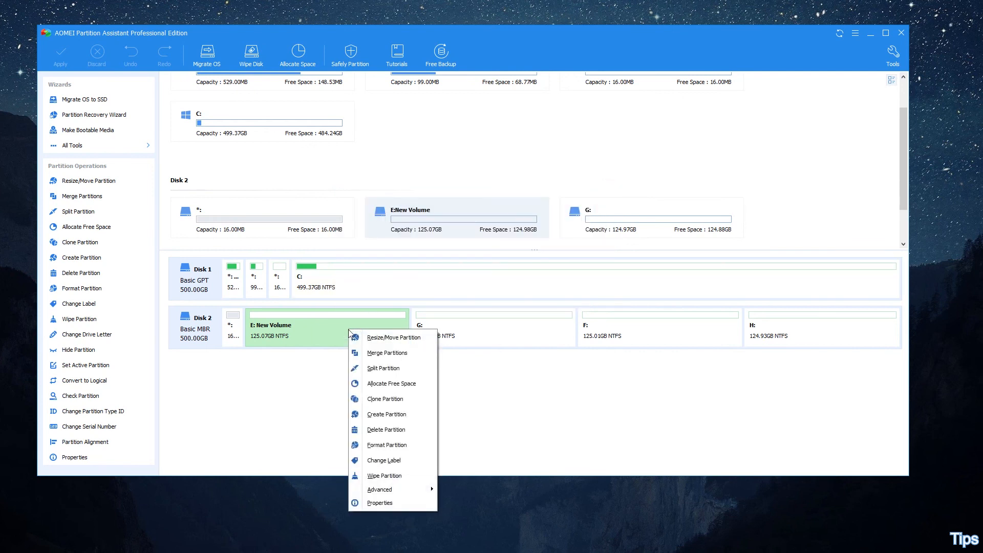
mouse_move(386, 414)
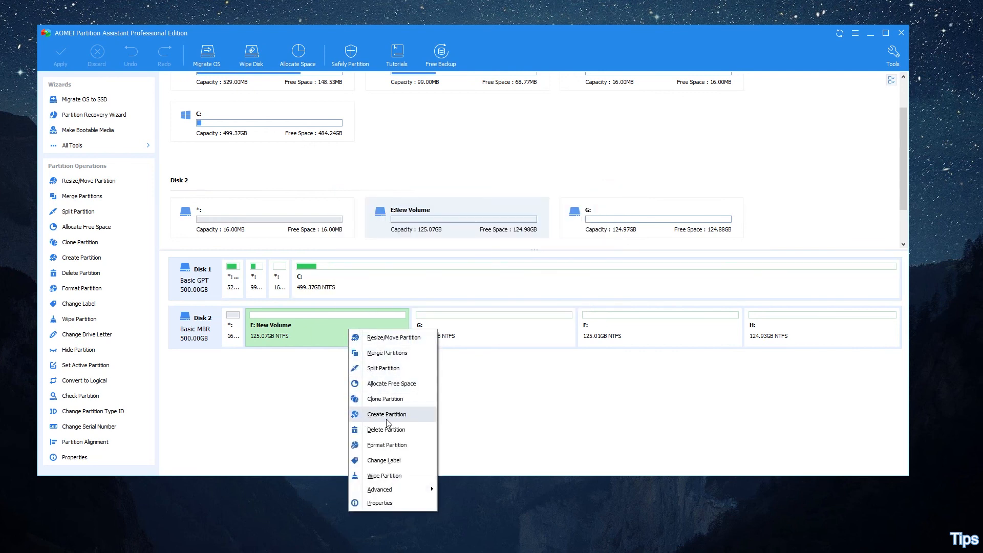
click(386, 414)
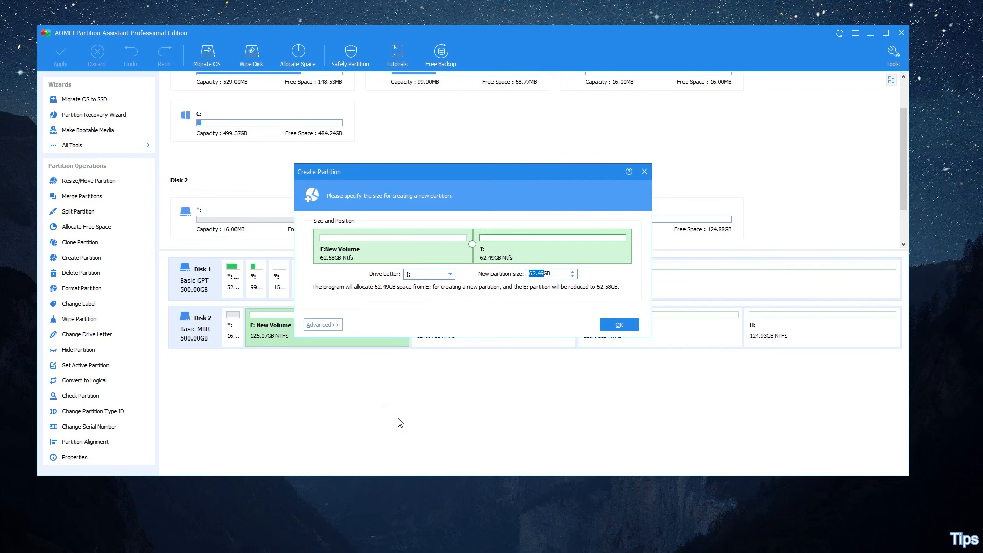